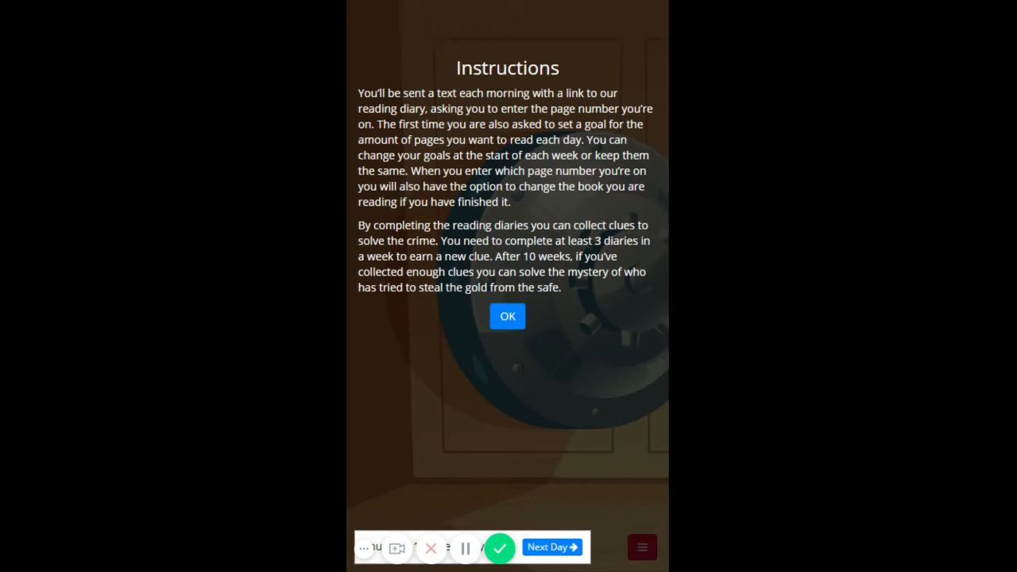
pyautogui.moveTo(435, 229)
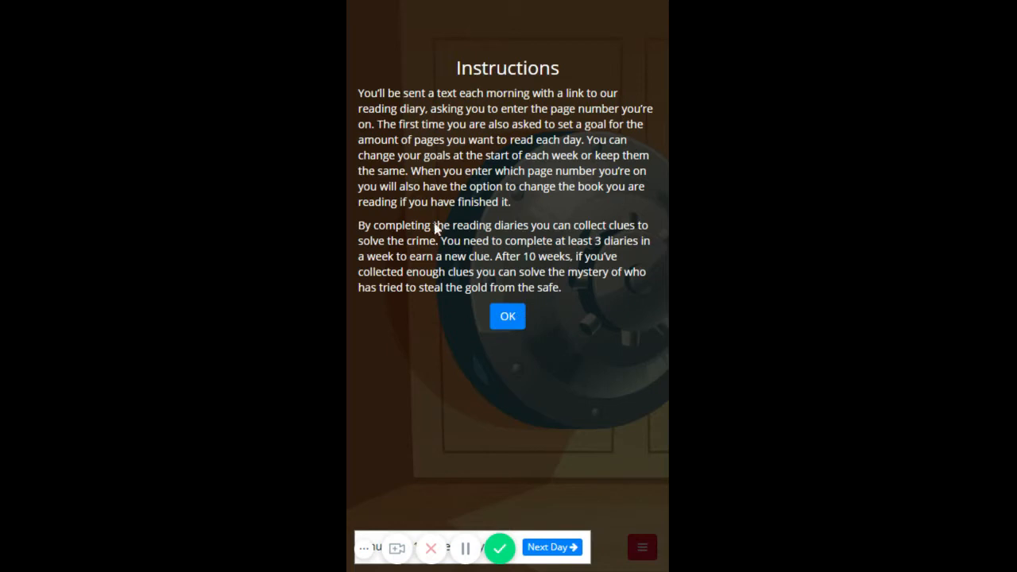
pyautogui.moveTo(573, 232)
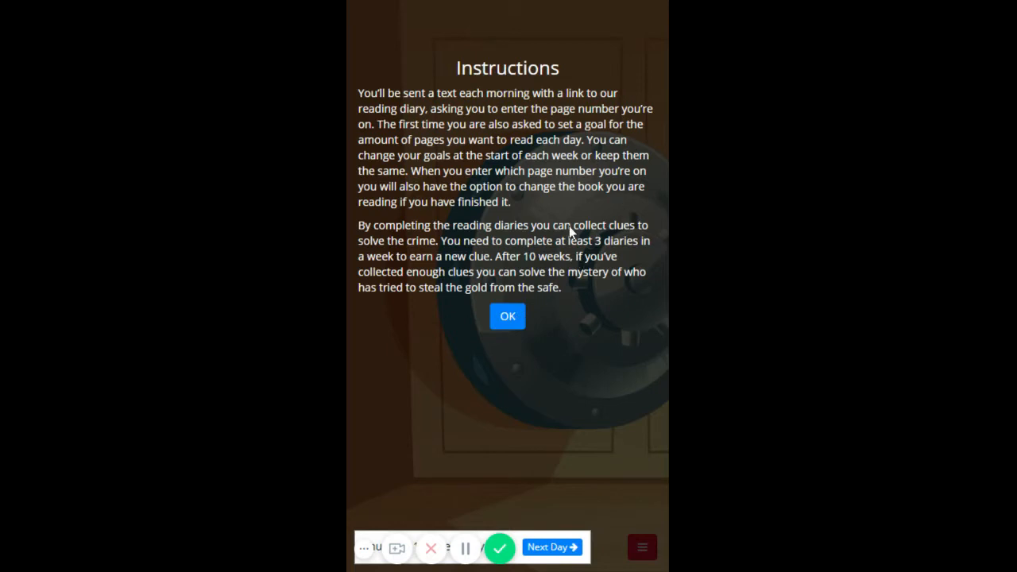
pyautogui.moveTo(489, 77)
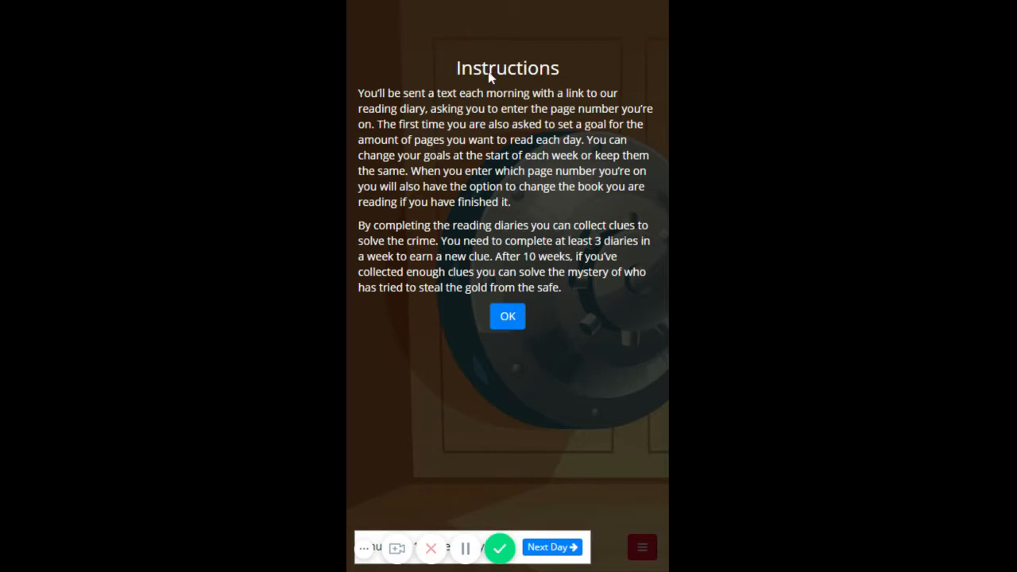
pyautogui.moveTo(539, 245)
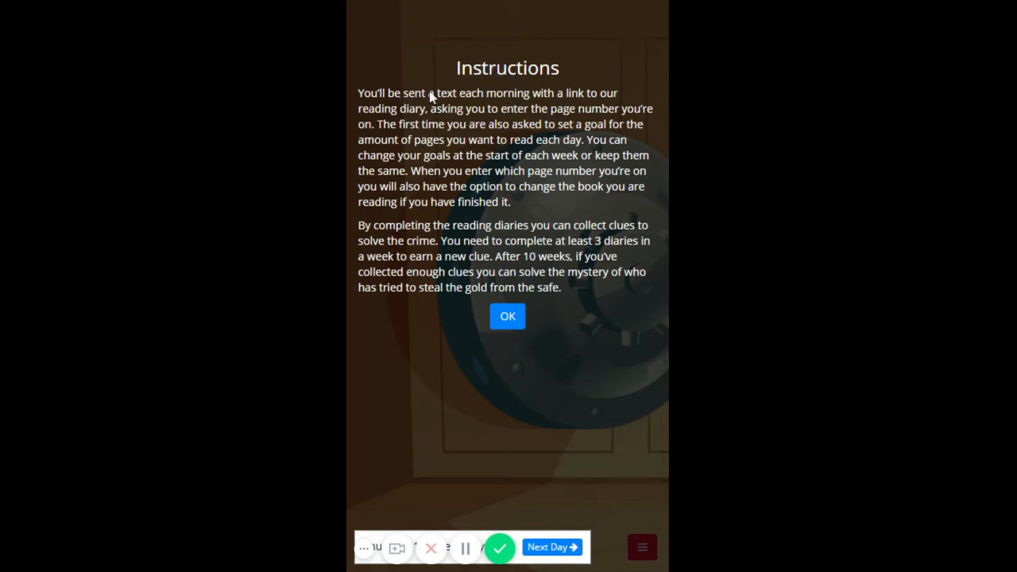
pyautogui.moveTo(509, 204)
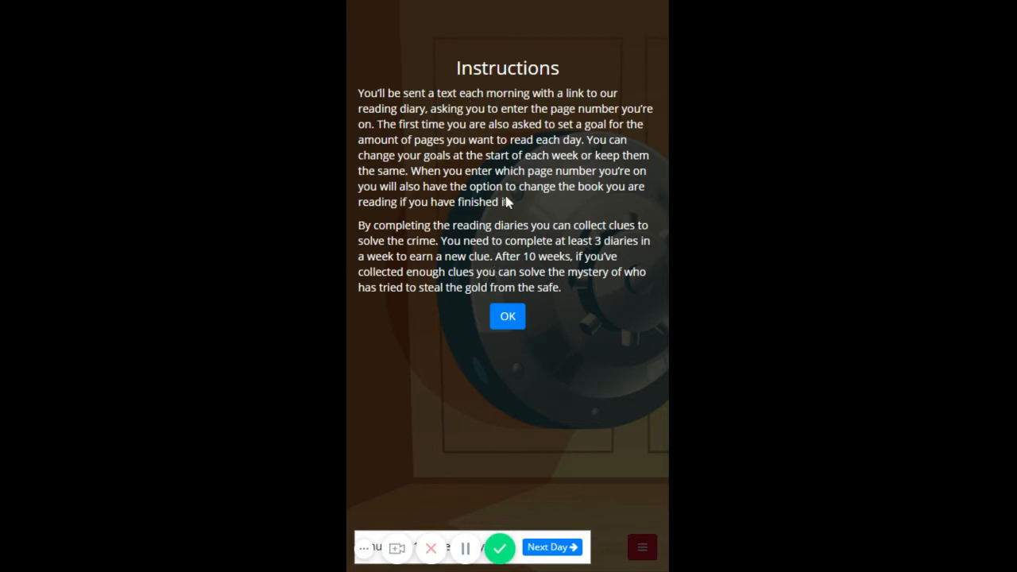
# Step: Choose Frozen in Time as a partly-read book and enter a daily goal of 5 pages
pyautogui.click(507, 316)
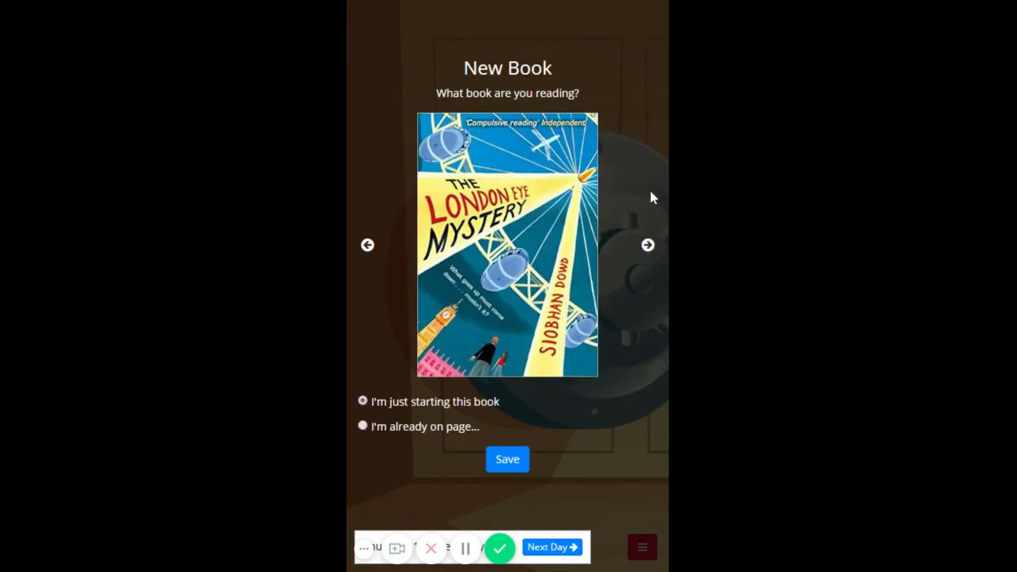
pyautogui.click(649, 245)
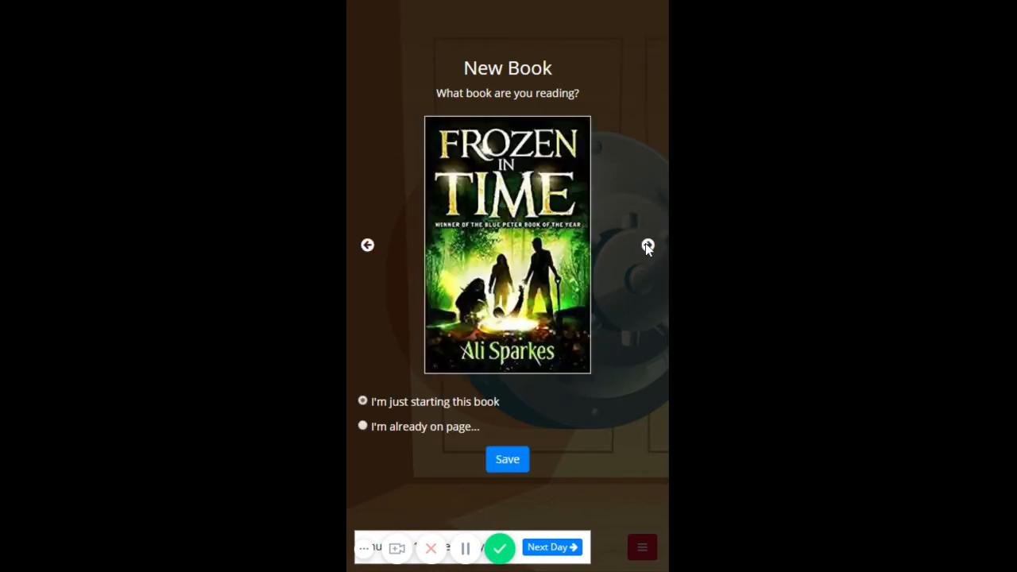
pyautogui.moveTo(384, 451)
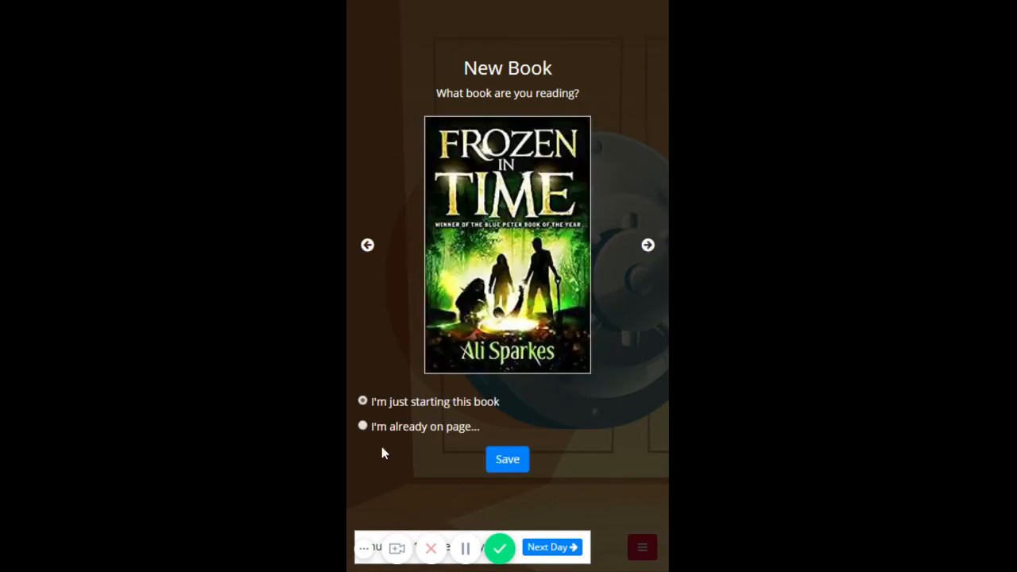
pyautogui.click(363, 426)
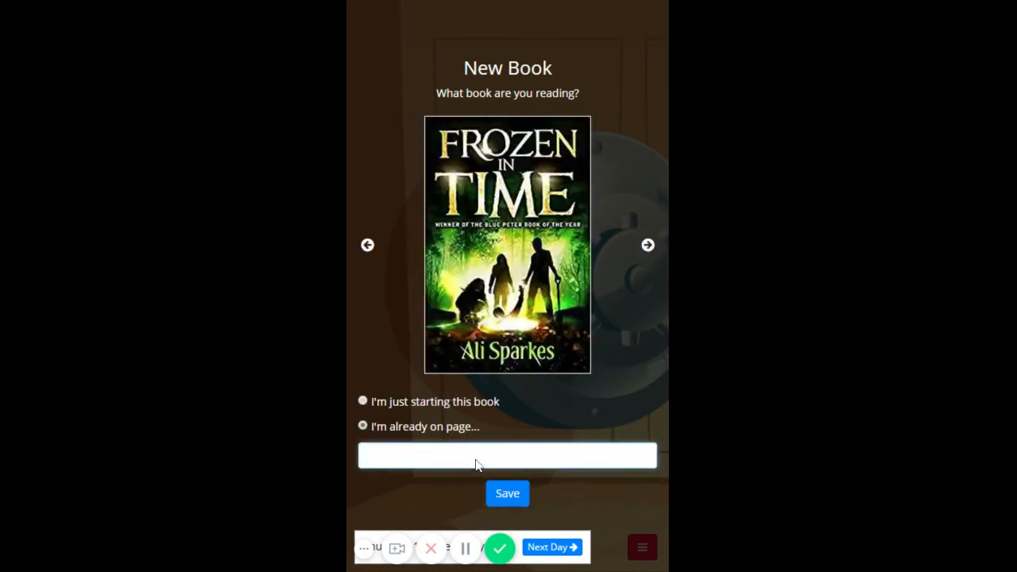
pyautogui.click(507, 493)
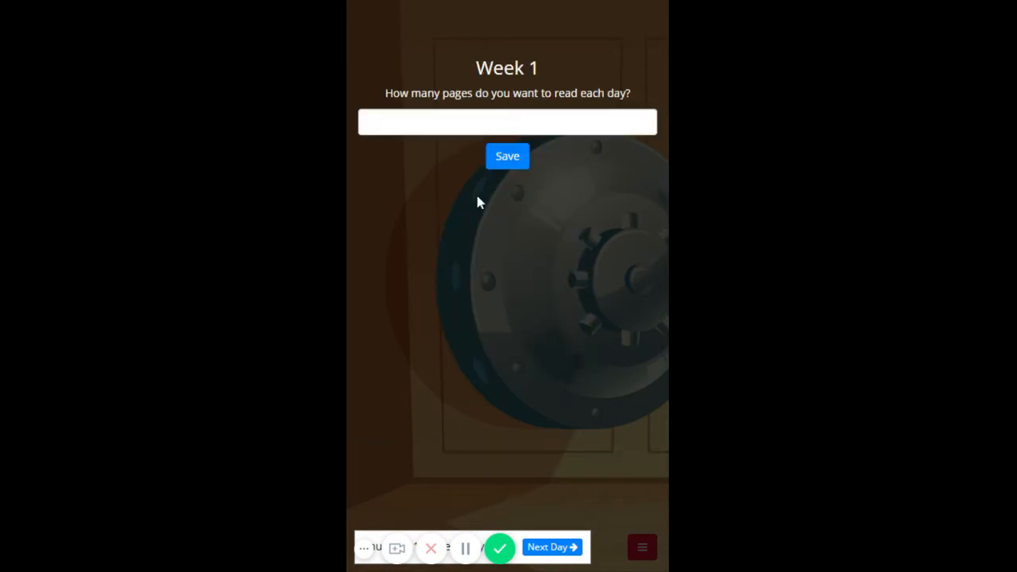
pyautogui.write('5')
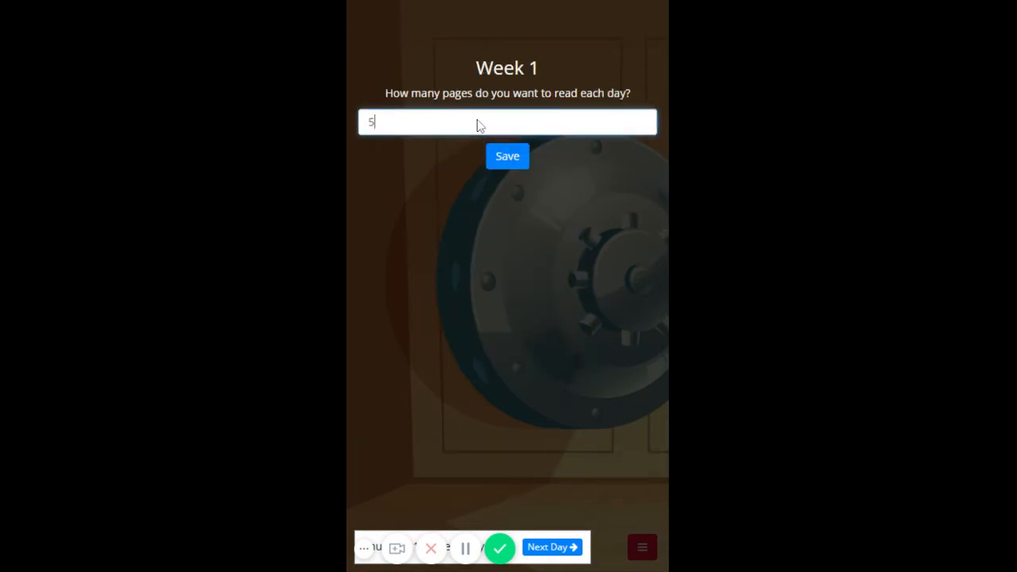
# Step: Save the goal, log Friday at page 40 and advance the diary to the weekend
pyautogui.click(507, 156)
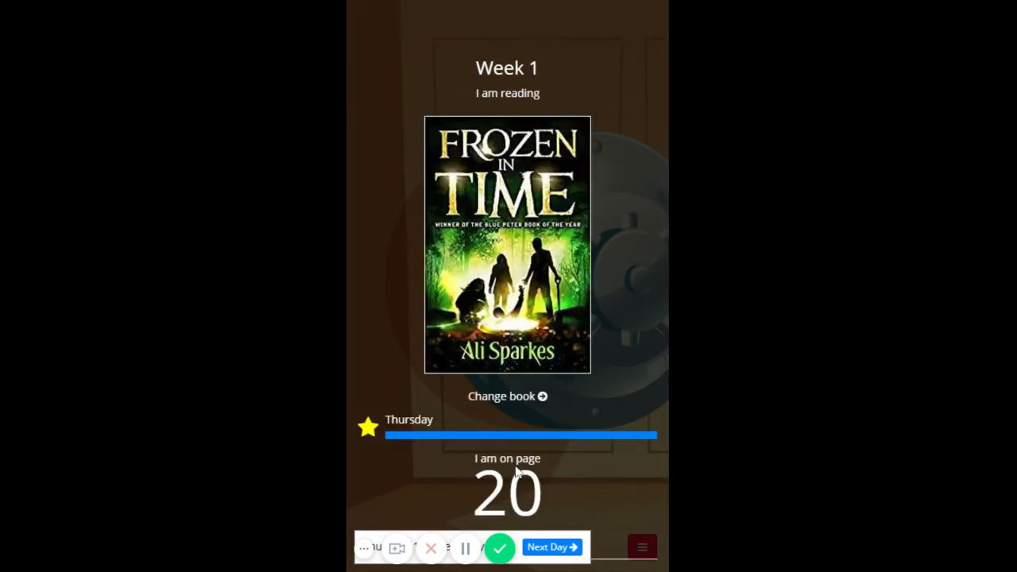
pyautogui.moveTo(356, 411)
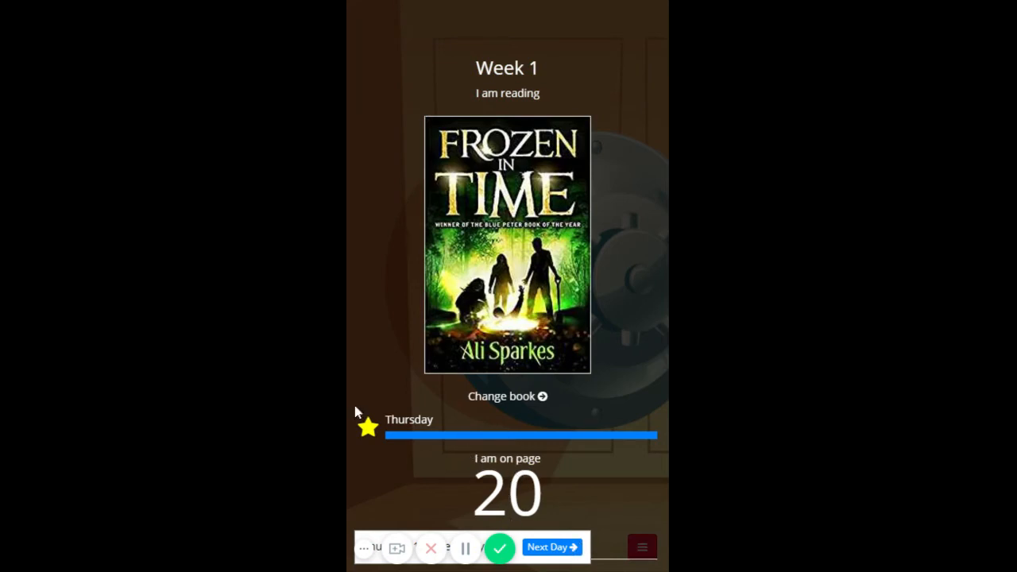
pyautogui.moveTo(551, 547)
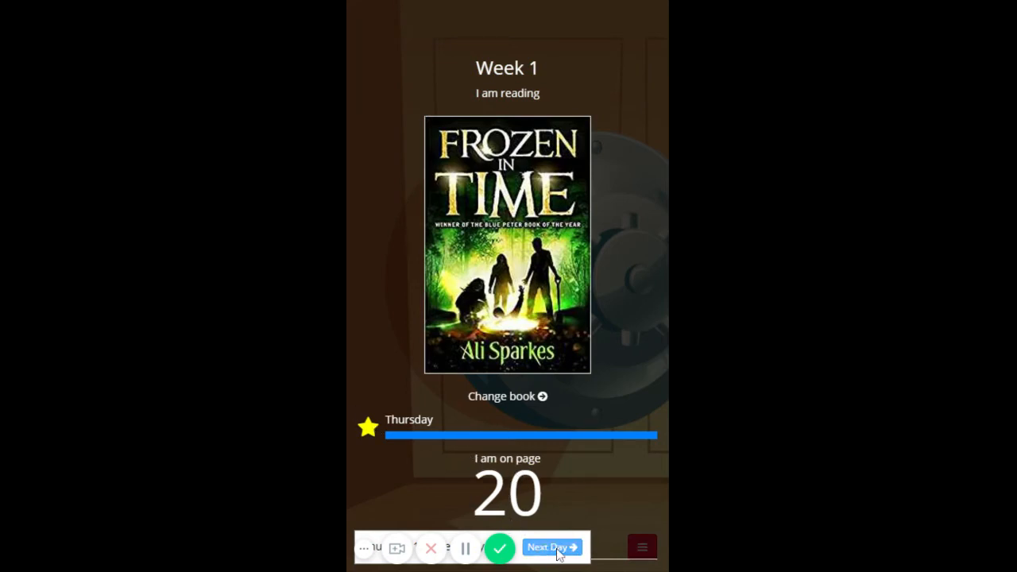
pyautogui.click(550, 547)
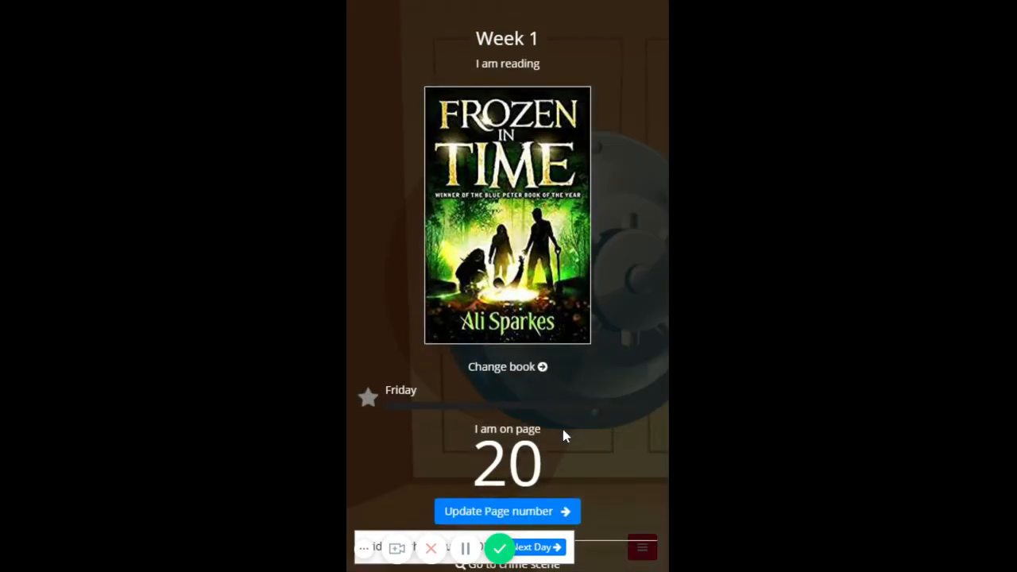
pyautogui.click(507, 512)
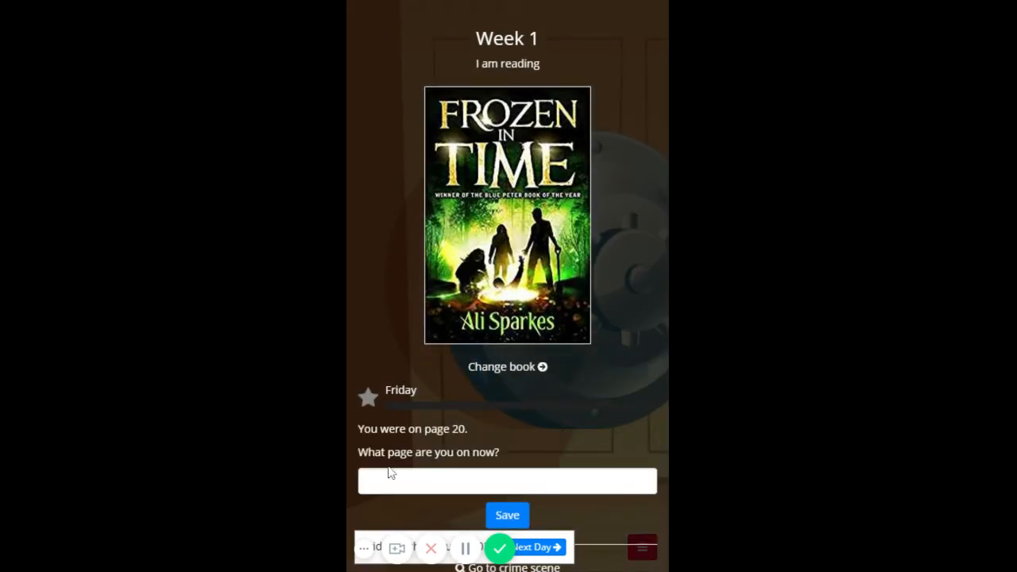
pyautogui.write('40')
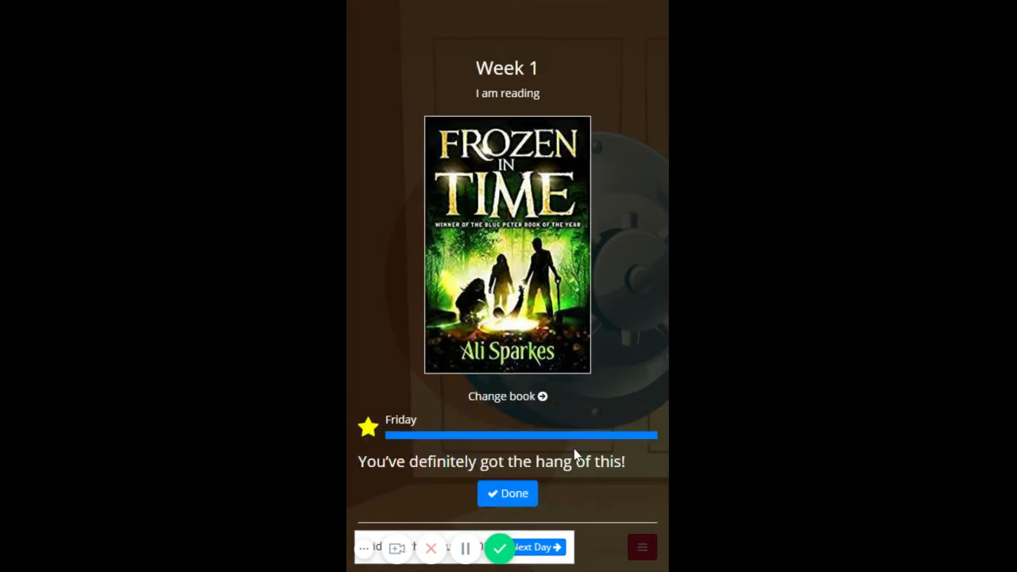
pyautogui.click(507, 493)
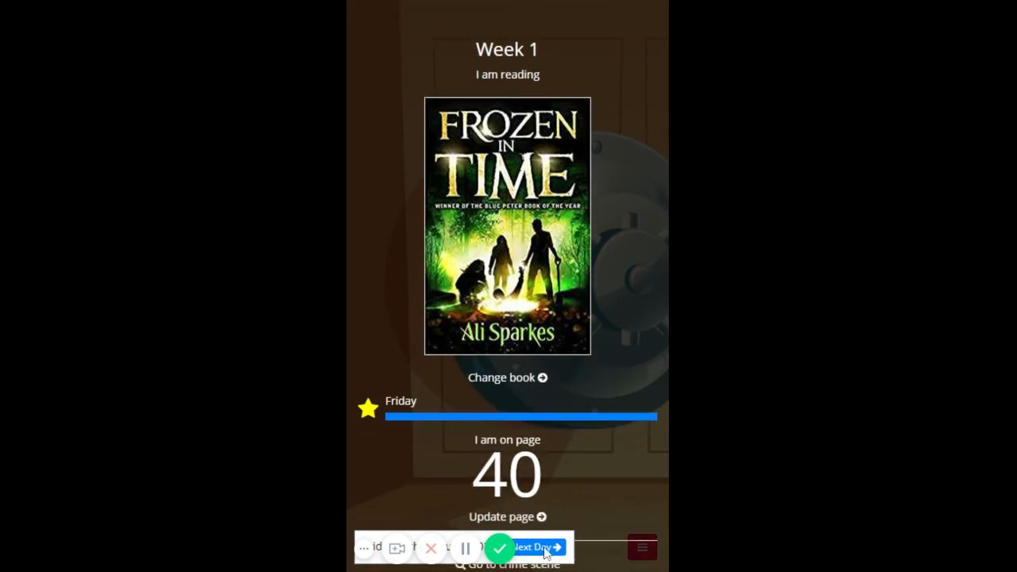
pyautogui.click(531, 547)
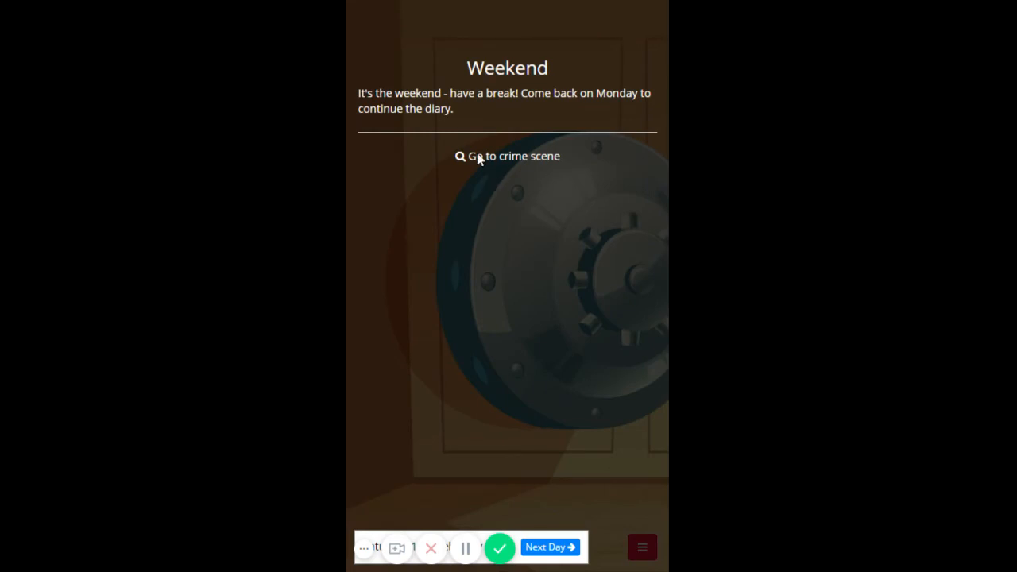
pyautogui.moveTo(493, 162)
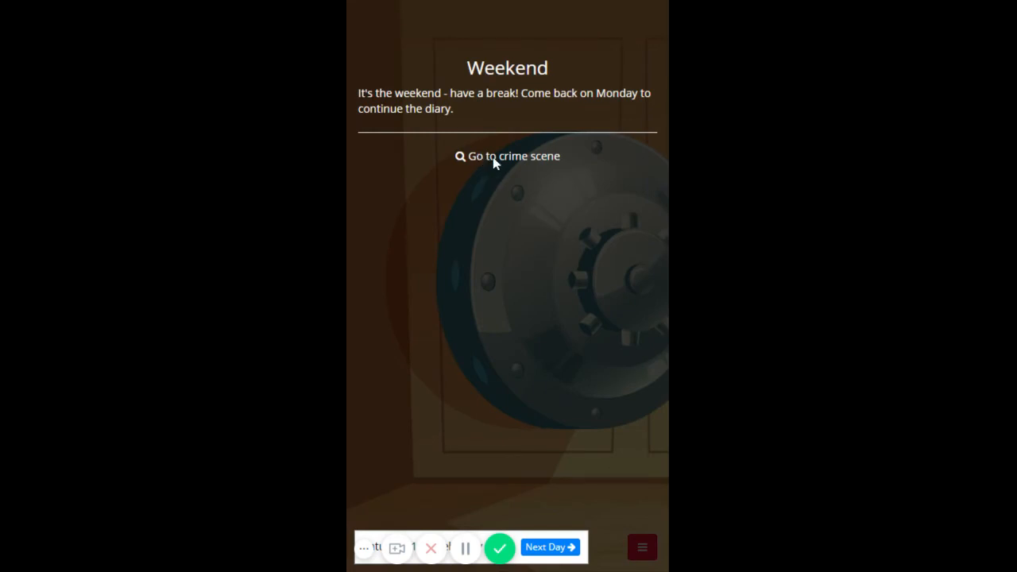
# Step: Inspect a still-locked clue on the crime scene, then advance through the weekend
pyautogui.click(508, 156)
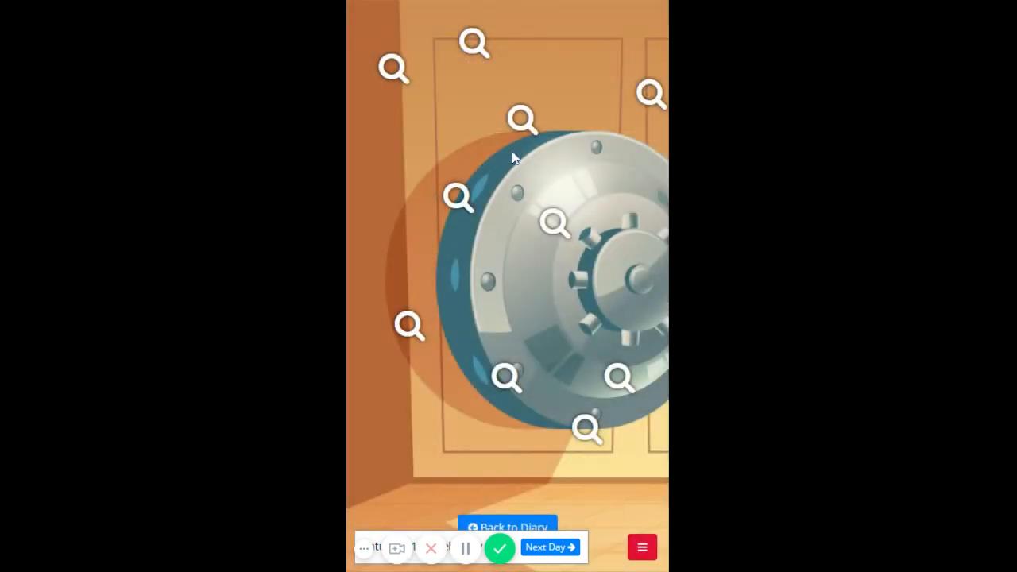
pyautogui.click(523, 119)
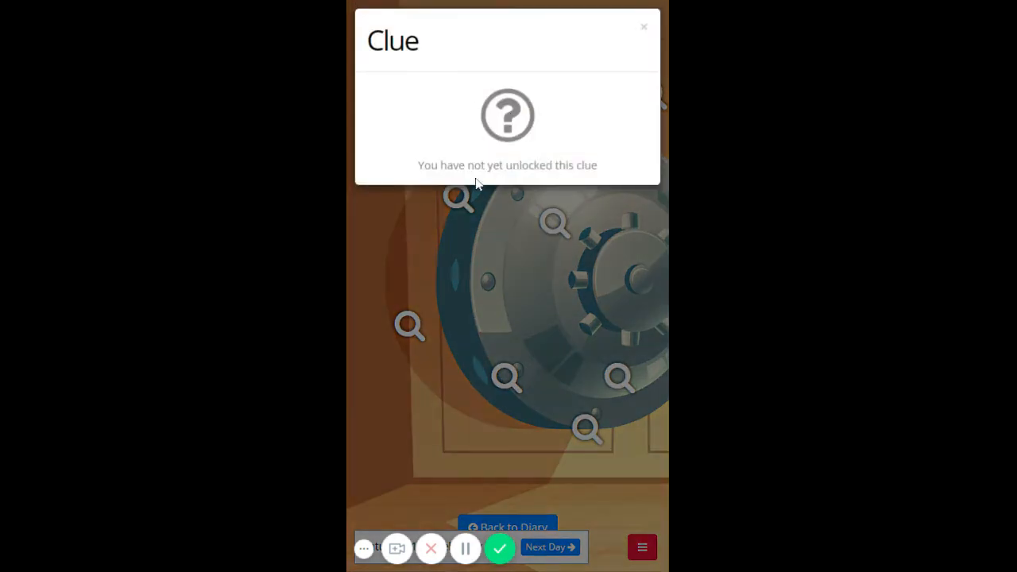
pyautogui.moveTo(642, 31)
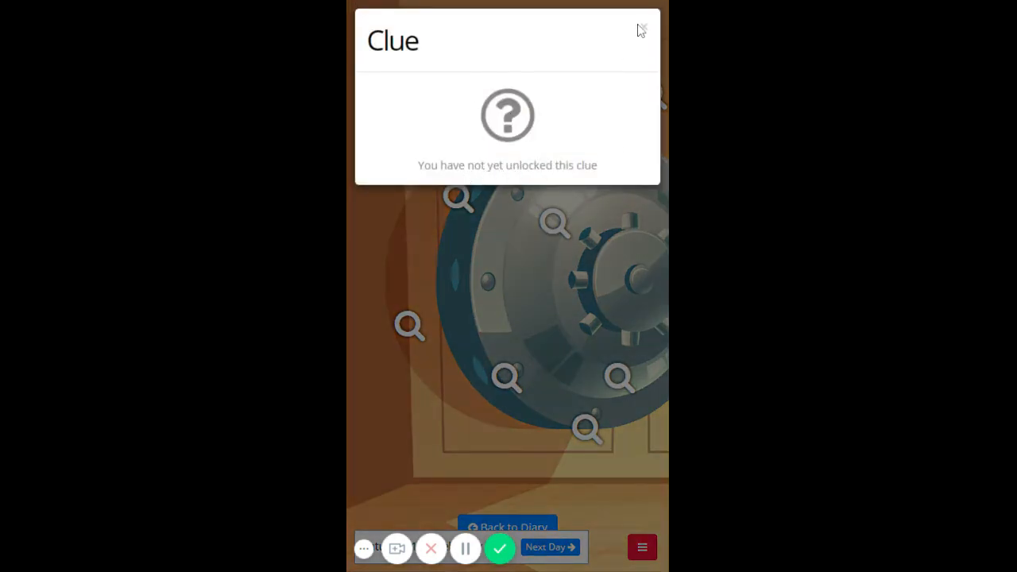
pyautogui.click(641, 30)
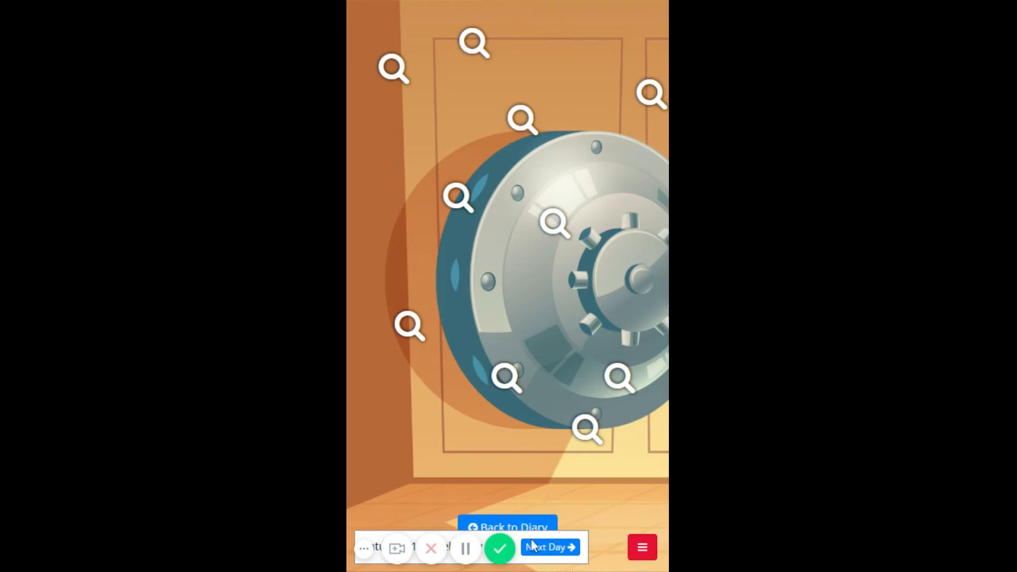
pyautogui.click(548, 546)
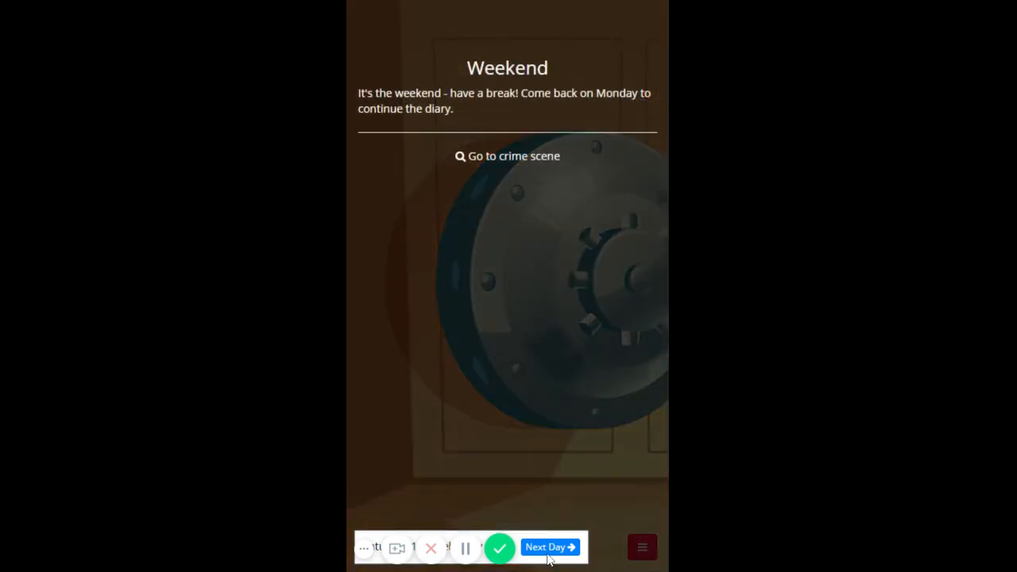
pyautogui.click(545, 547)
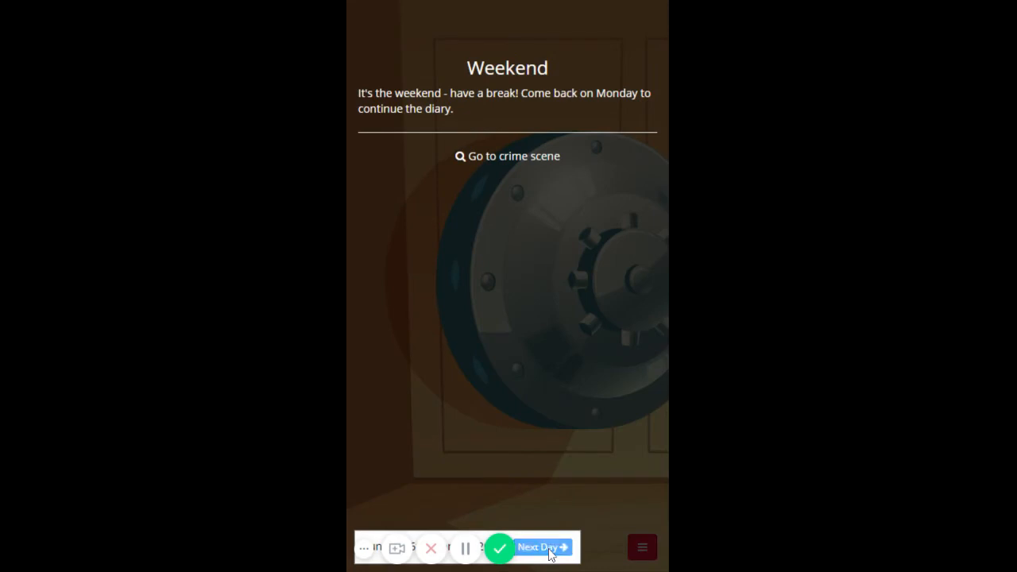
# Step: View the Week 1 summary and unlock the brown hair forensics clue on the crime scene
pyautogui.click(543, 546)
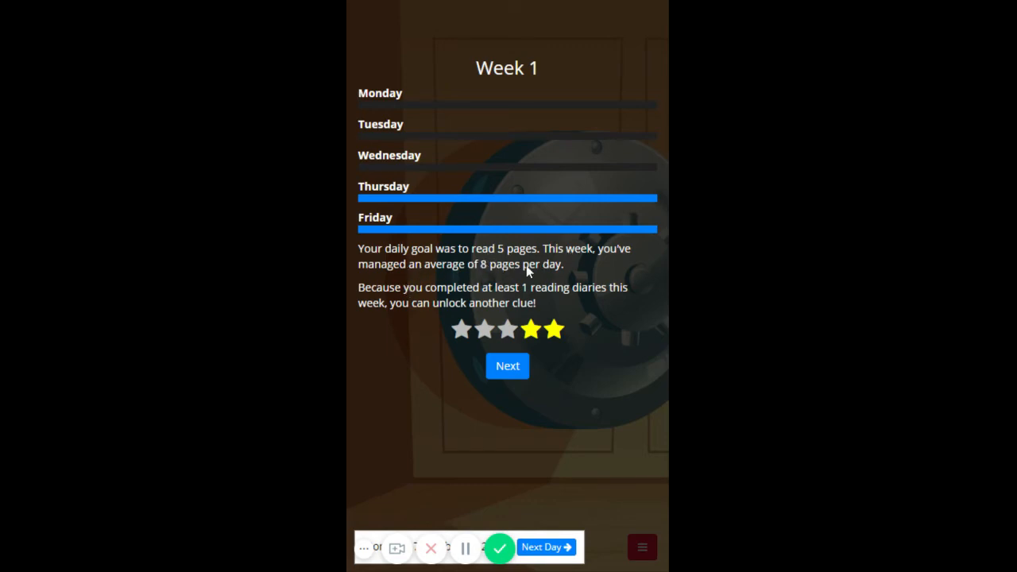
pyautogui.moveTo(512, 297)
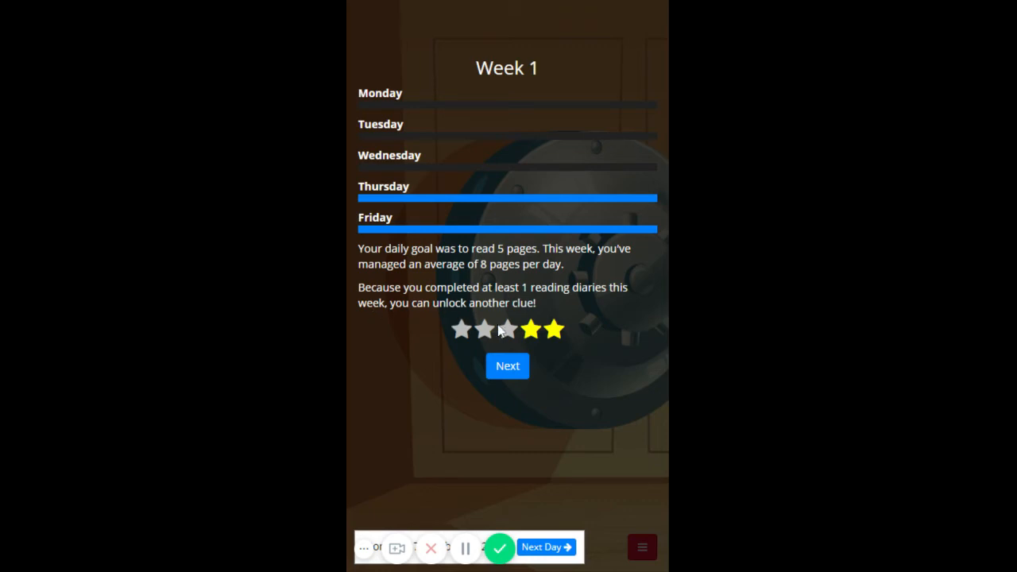
pyautogui.click(507, 366)
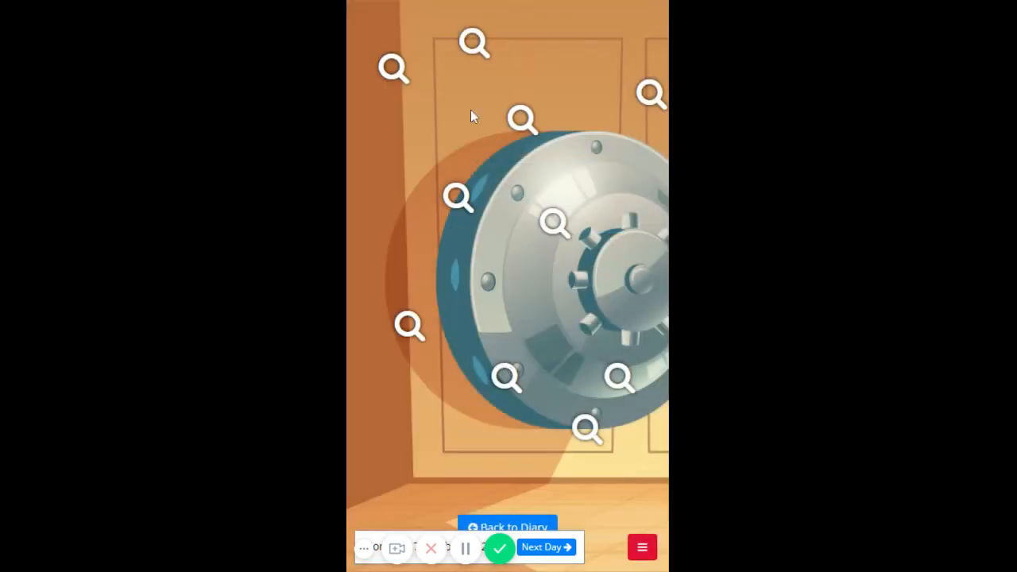
pyautogui.click(523, 121)
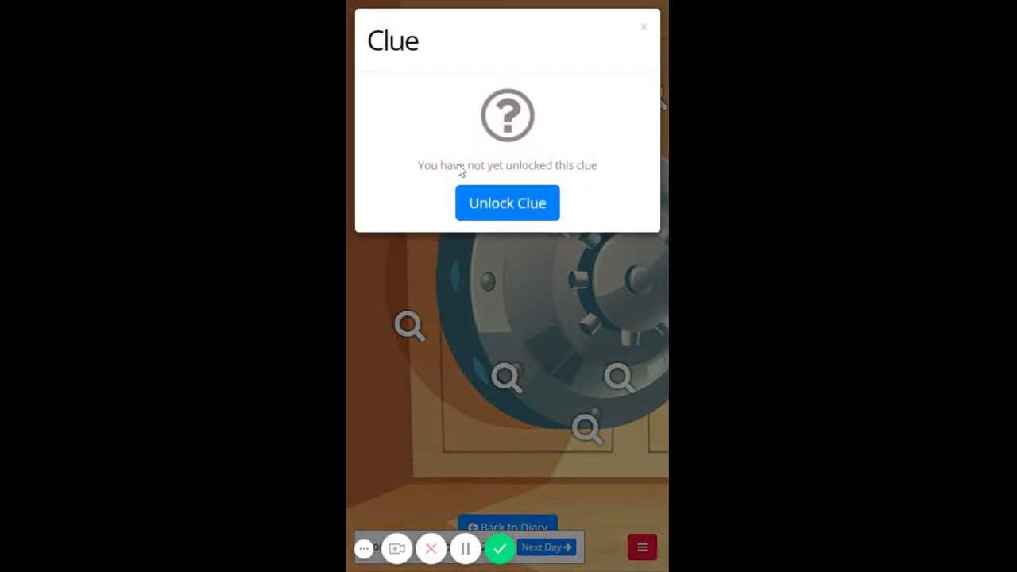
pyautogui.click(507, 204)
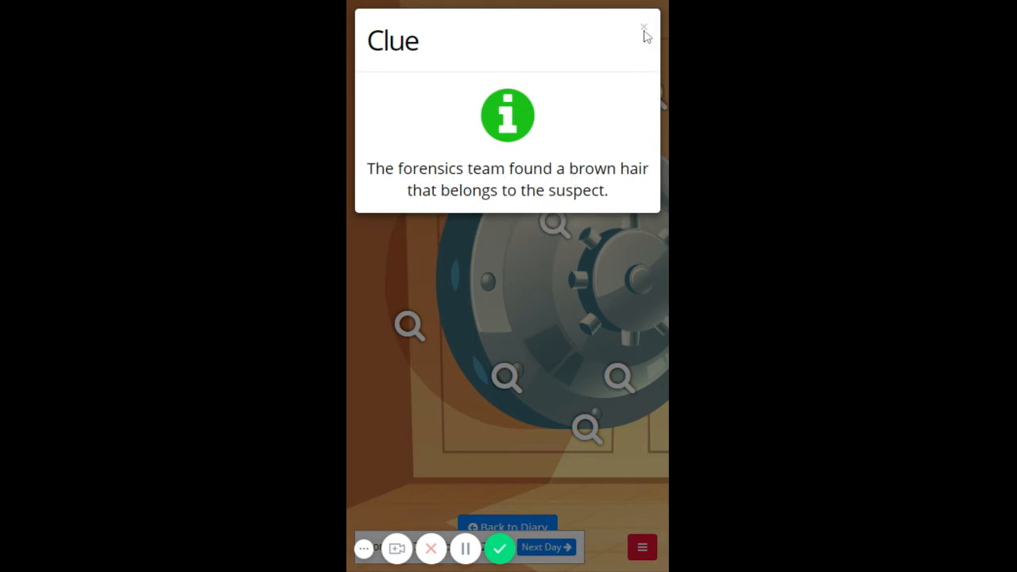
pyautogui.click(644, 29)
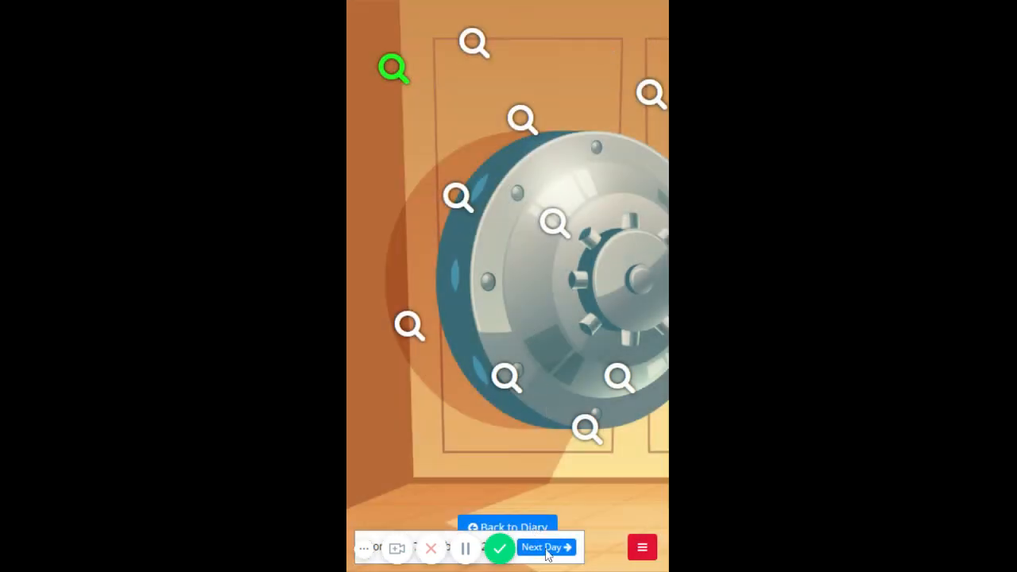
# Step: Go from the crime scene to the suspect lineup for the robbery
pyautogui.click(547, 546)
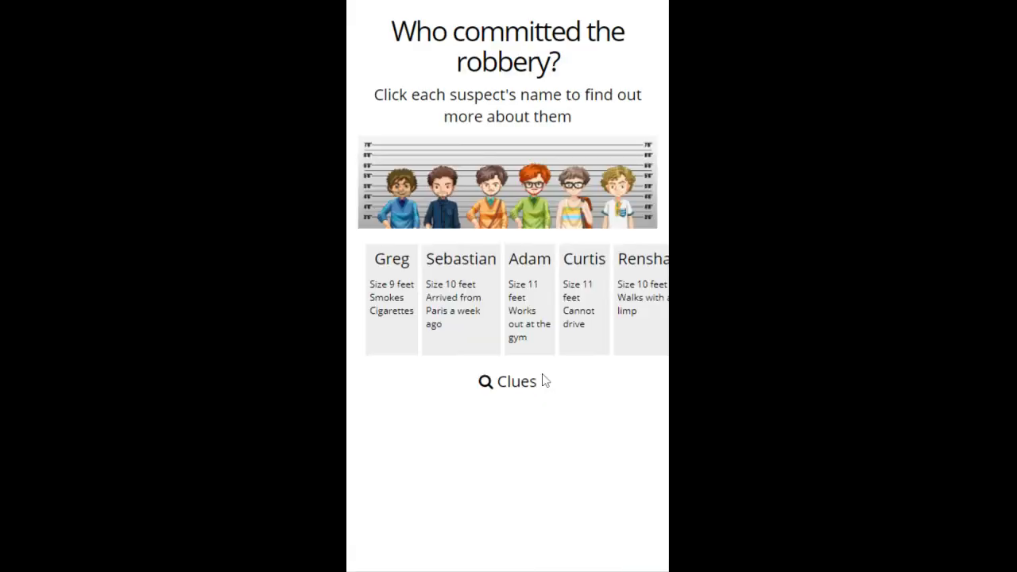
pyautogui.moveTo(554, 352)
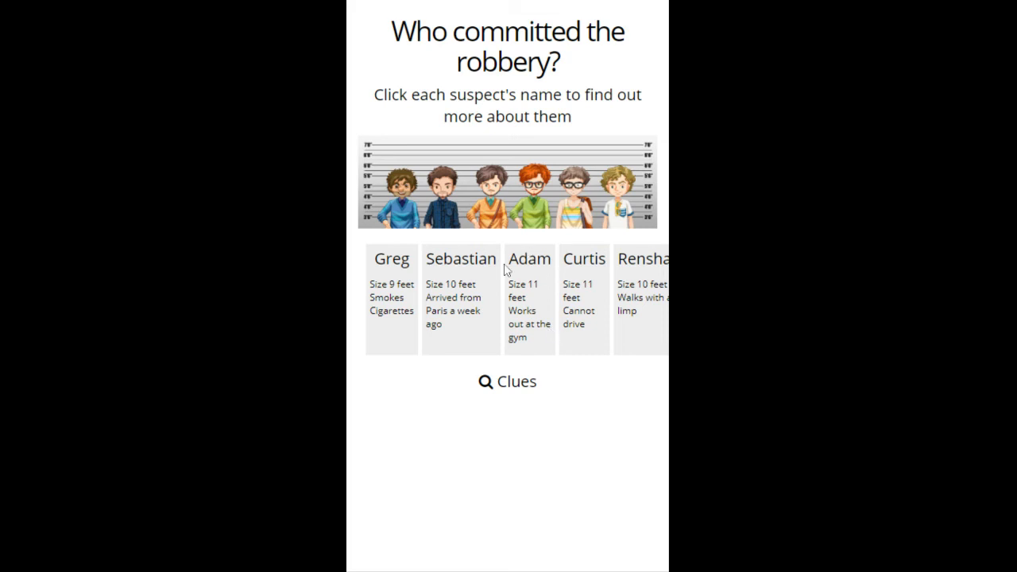
pyautogui.moveTo(501, 263)
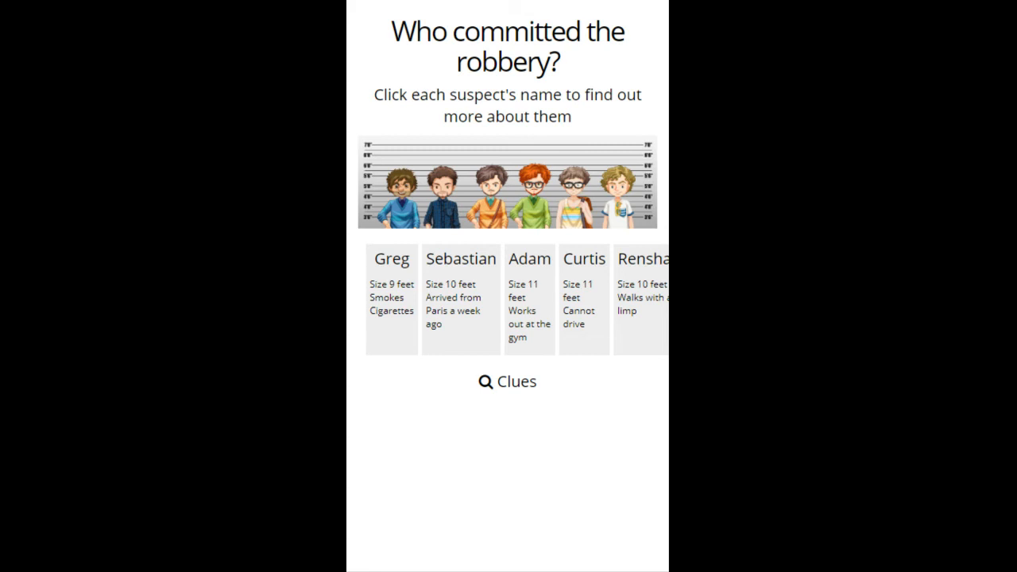
pyautogui.moveTo(407, 265)
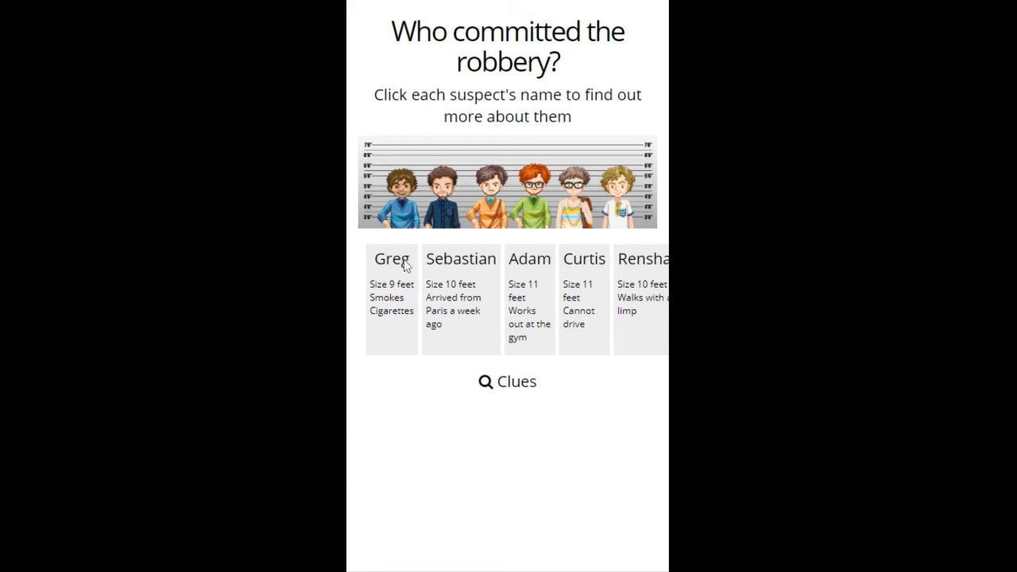
pyautogui.moveTo(523, 391)
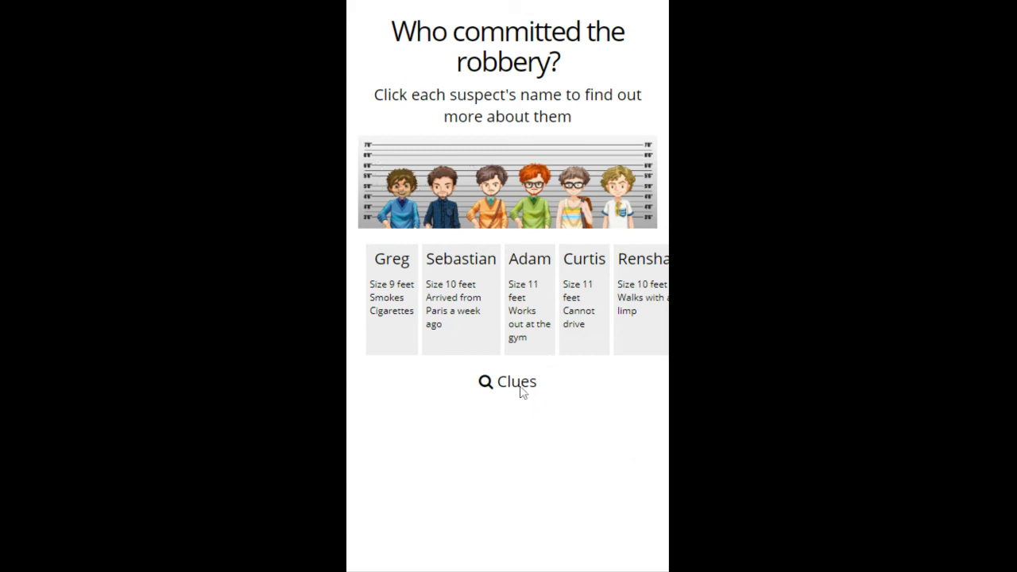
# Step: Review the clues, then accuse Sebastian so his name is crossed out
pyautogui.click(507, 381)
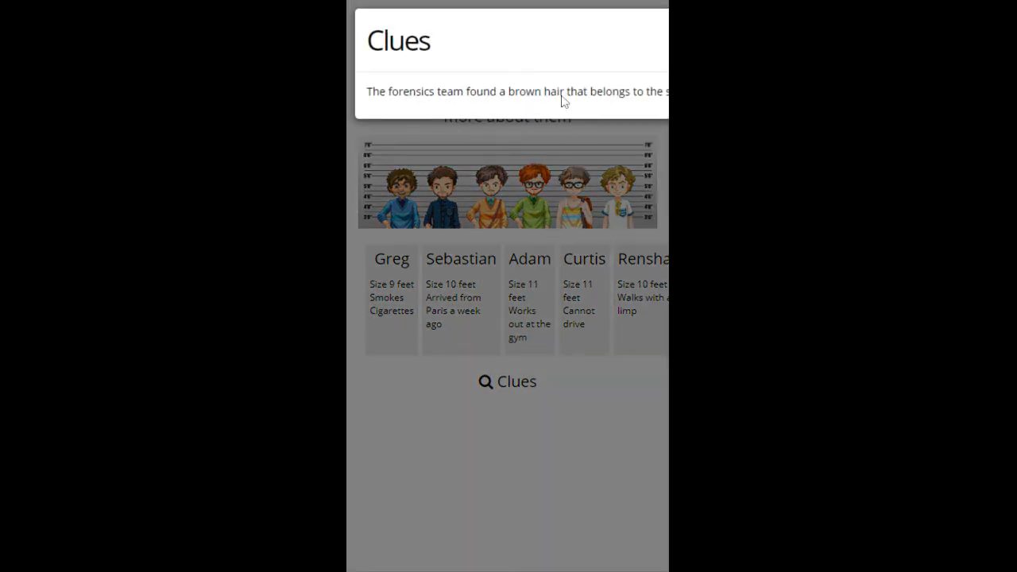
pyautogui.moveTo(449, 7)
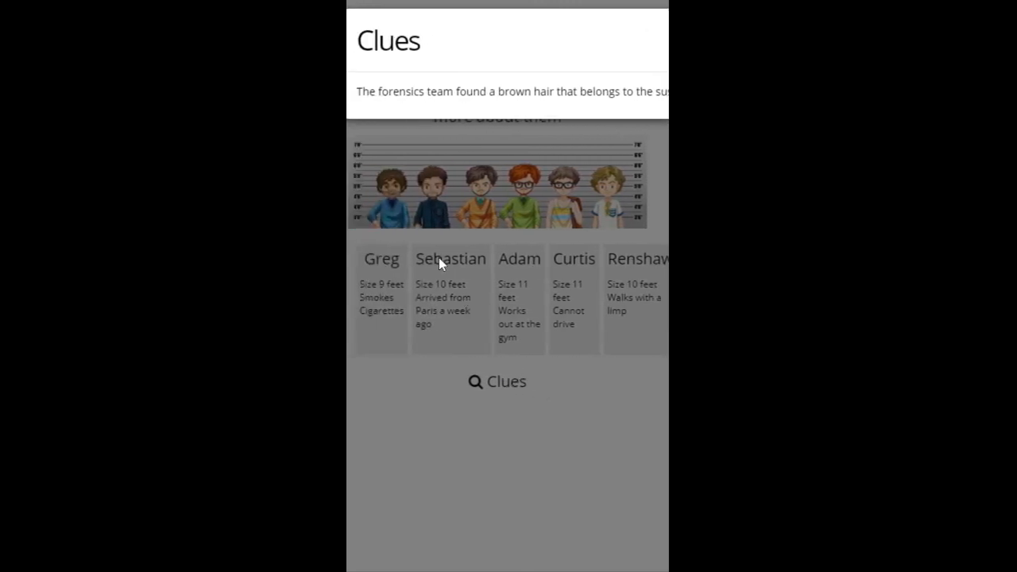
pyautogui.click(451, 257)
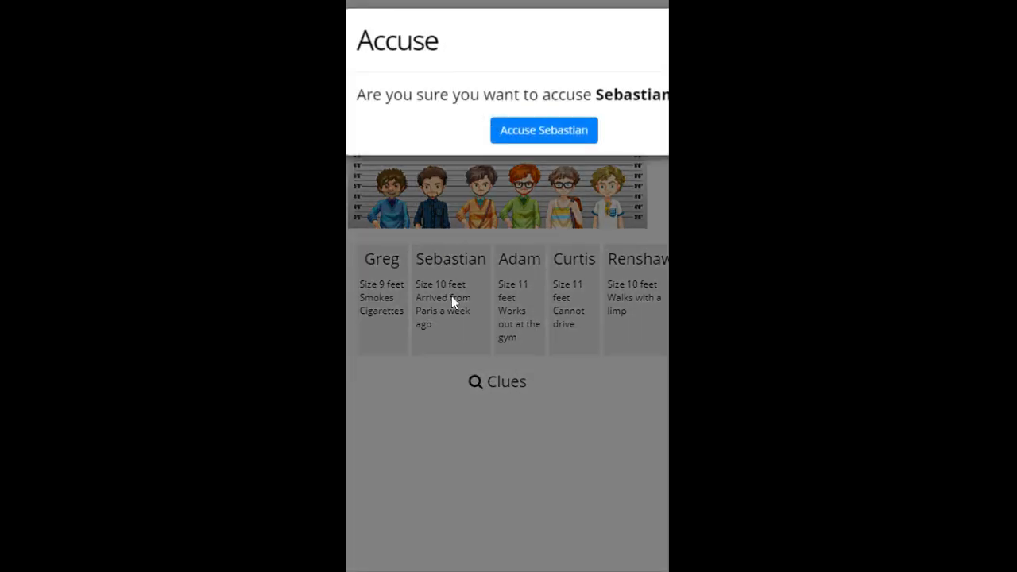
pyautogui.click(544, 130)
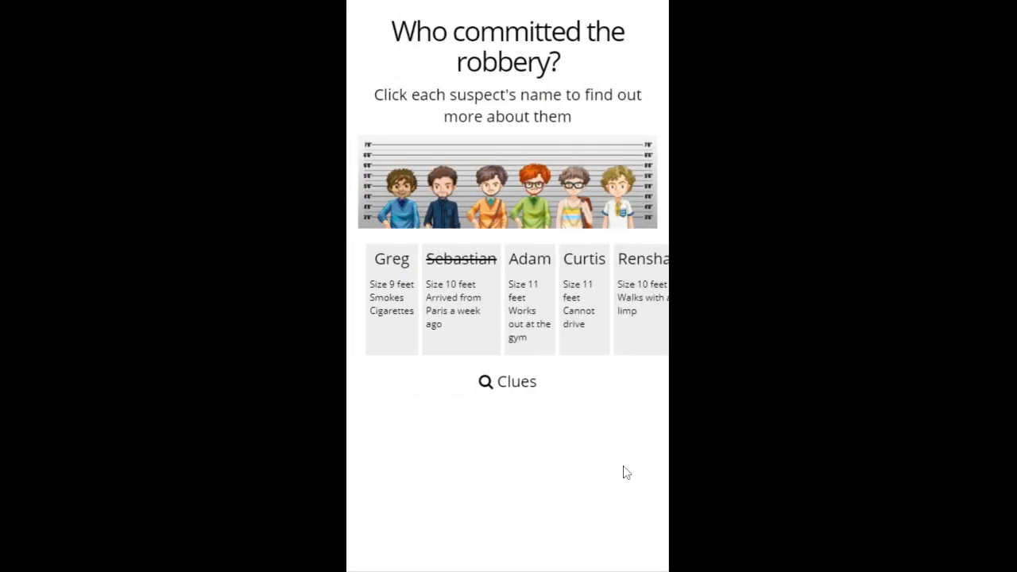
pyautogui.moveTo(505, 271)
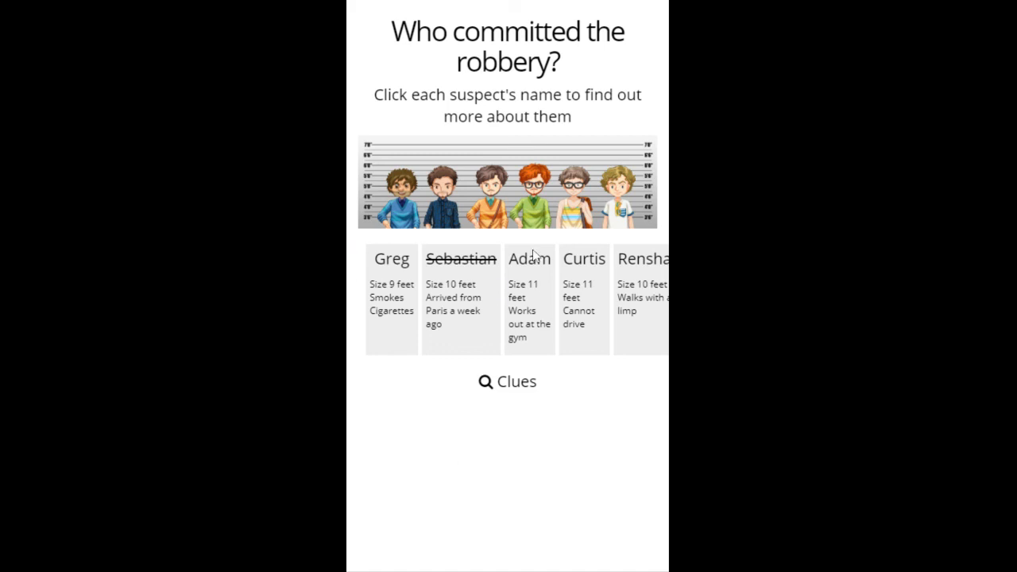
pyautogui.moveTo(468, 309)
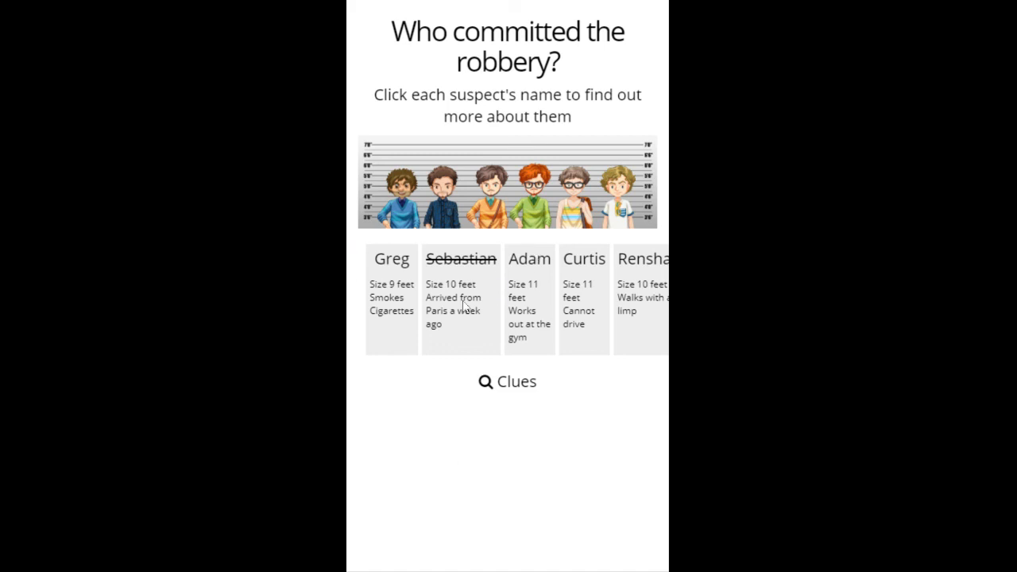